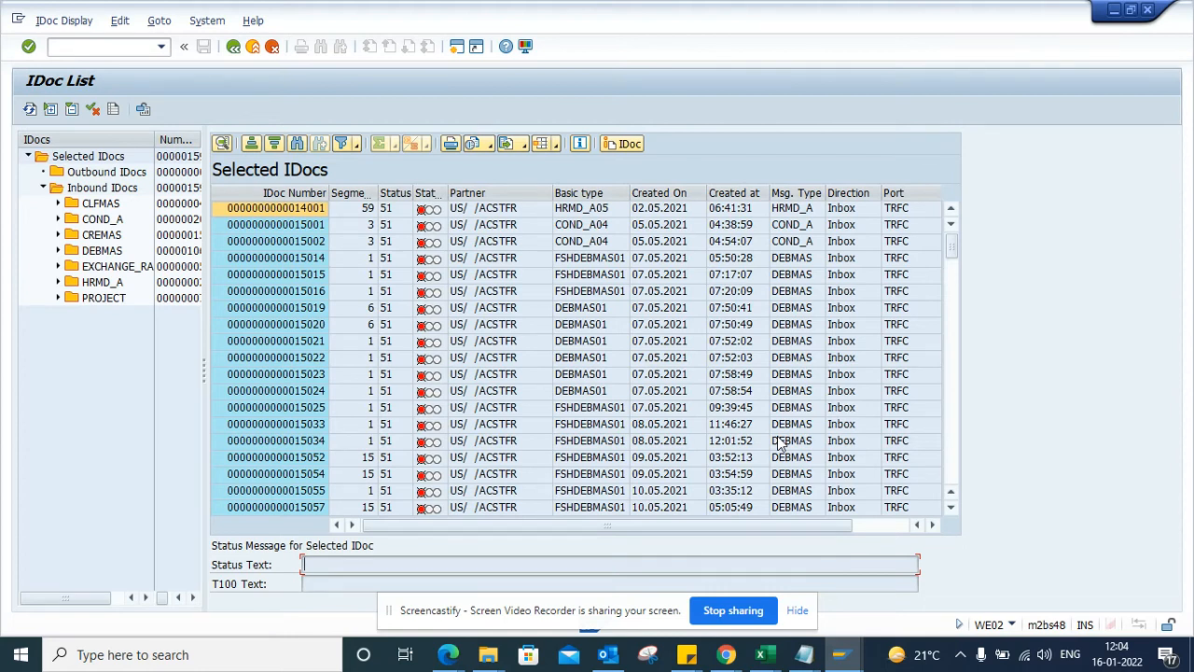
{"action": "mouse_move", "coordinate": [518, 357]}
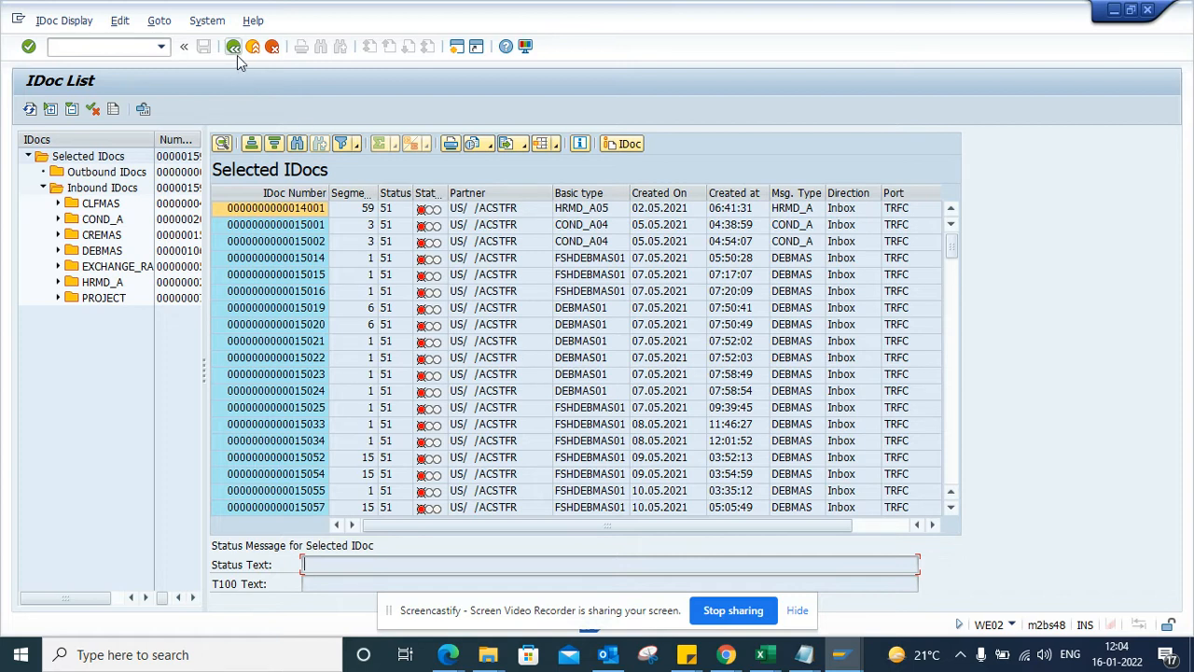
Go back from the WE02 IDoc results to the selection criteria screen
{"action": "left_click", "coordinate": [233, 47]}
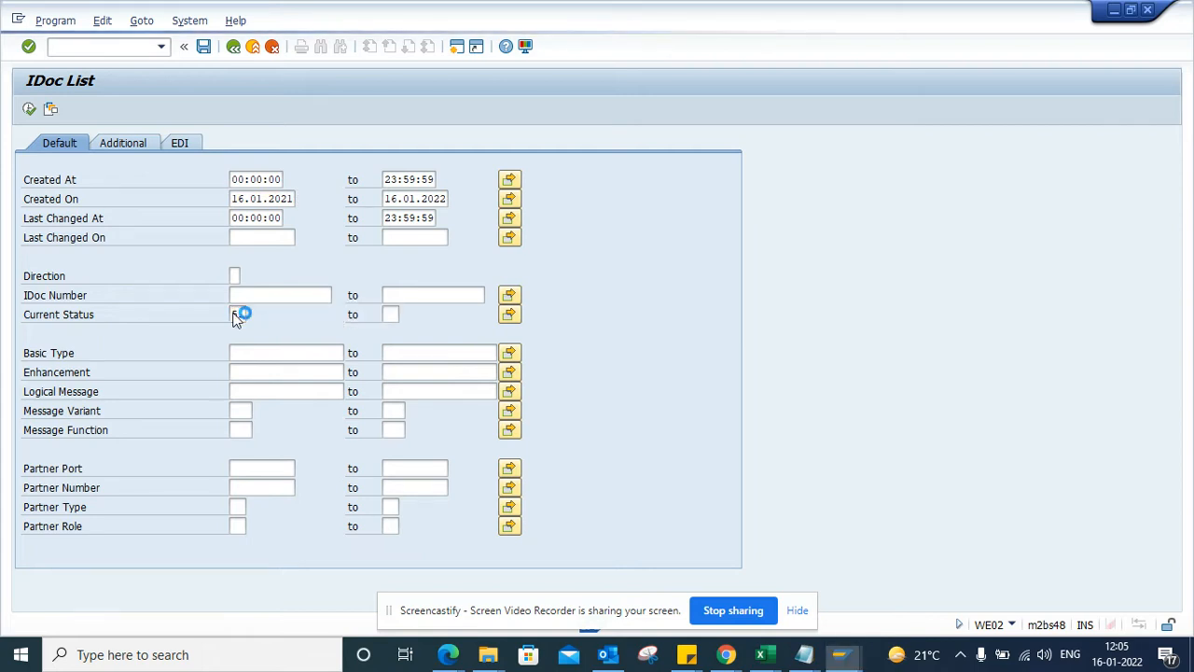
Execute the selection, view IDoc 15019's not-posted status, then start transaction WE19
{"action": "left_click", "coordinate": [30, 108]}
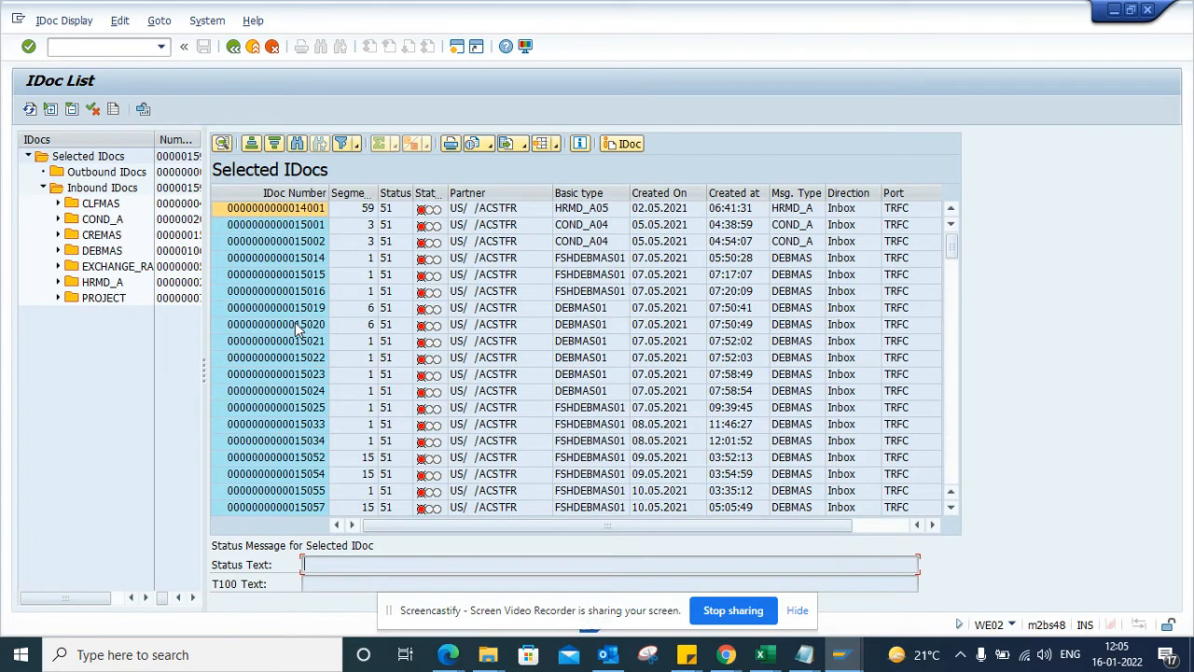
{"action": "left_click", "coordinate": [276, 308]}
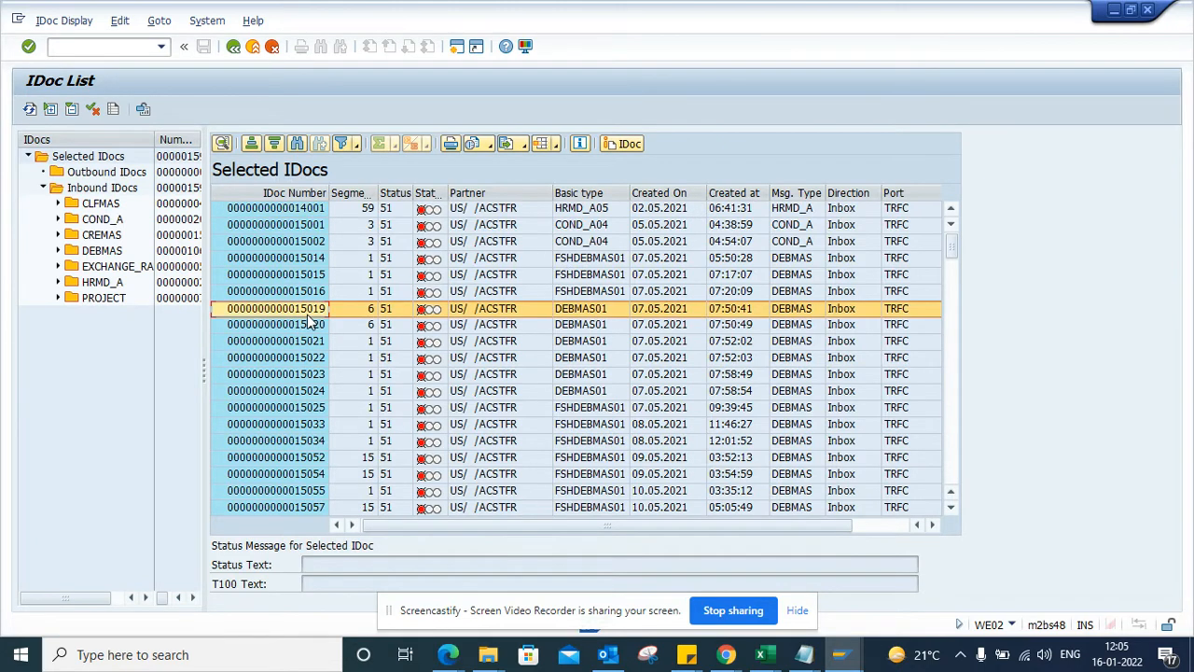
{"action": "left_click", "coordinate": [277, 307]}
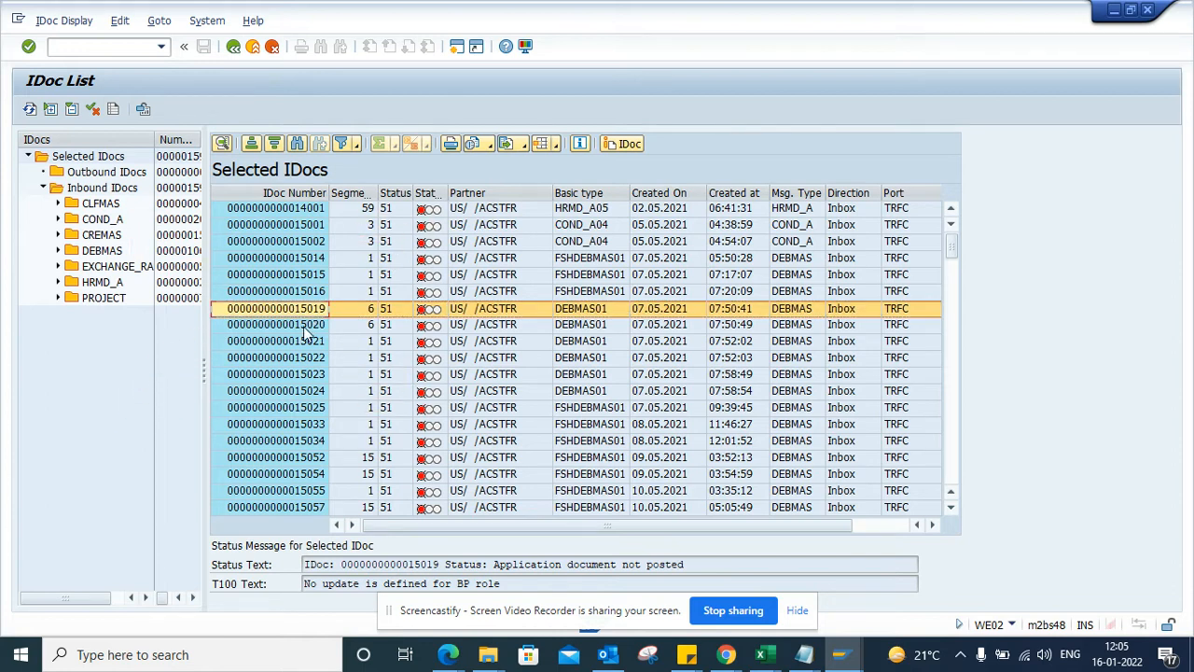
{"action": "left_click", "coordinate": [276, 325]}
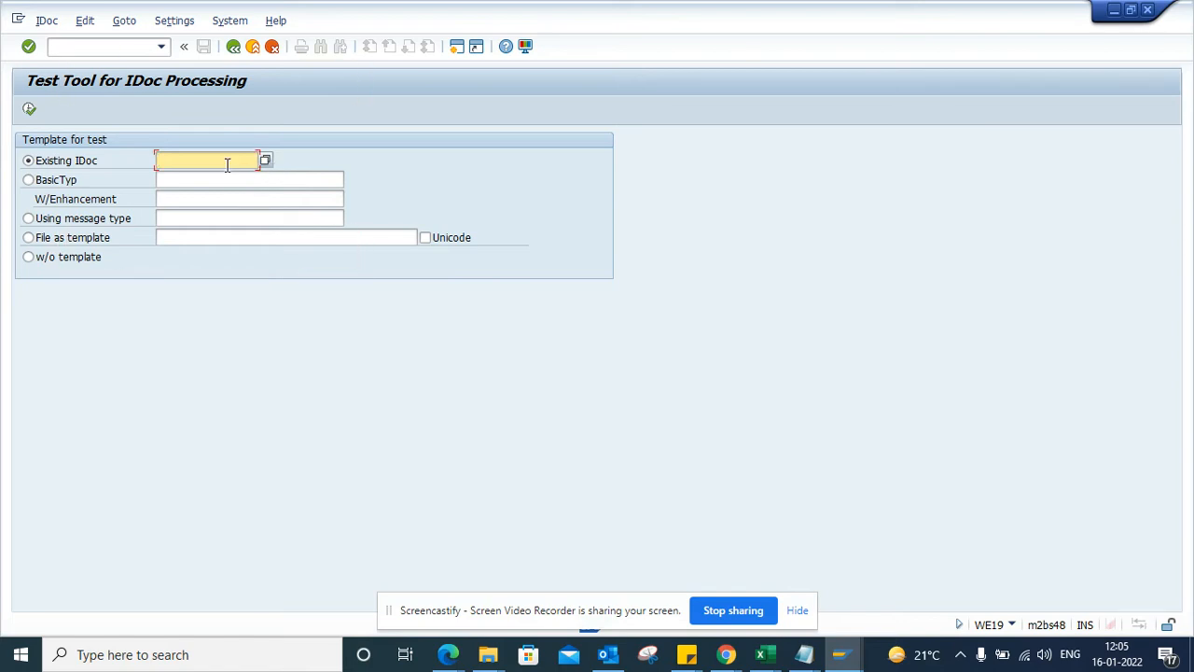
Enter IDoc 15020 in the Existing IDoc field, then switch back to the WE02 list
{"action": "left_click", "coordinate": [30, 108]}
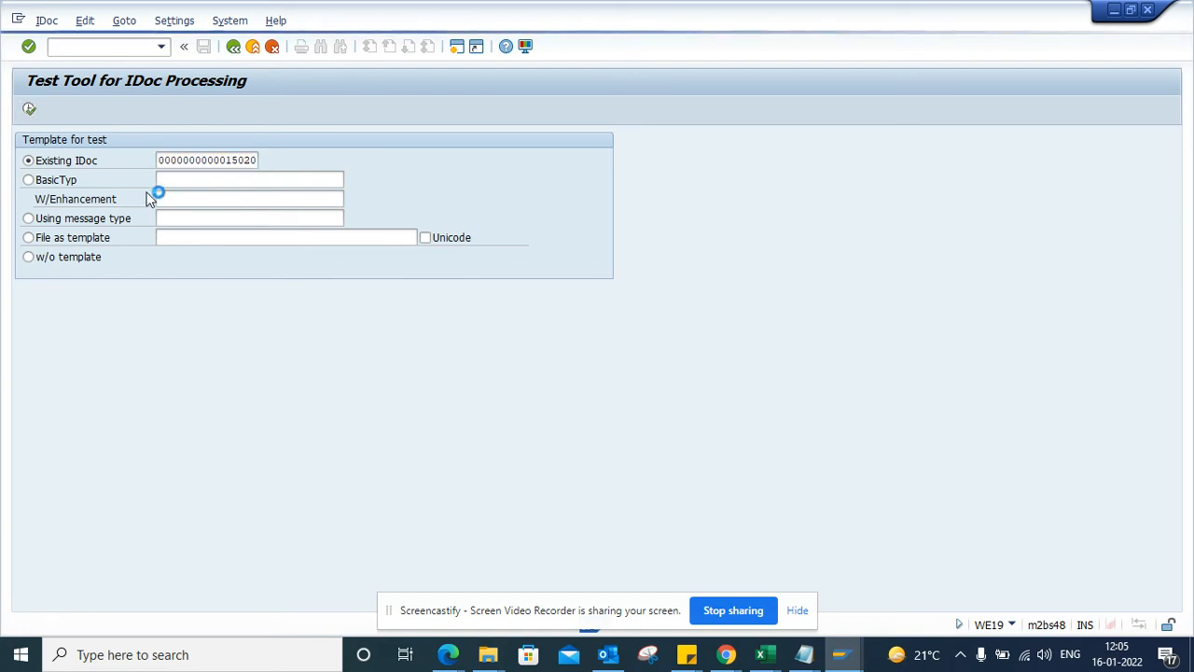
{"action": "mouse_move", "coordinate": [231, 261]}
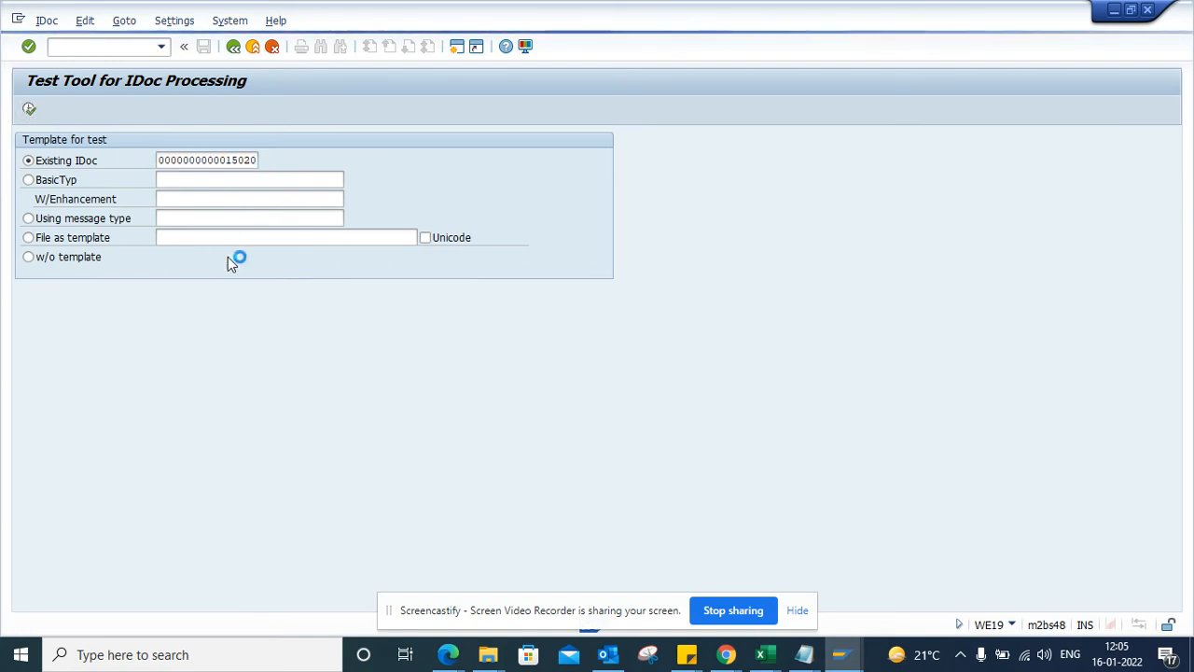
{"action": "mouse_move", "coordinate": [347, 336]}
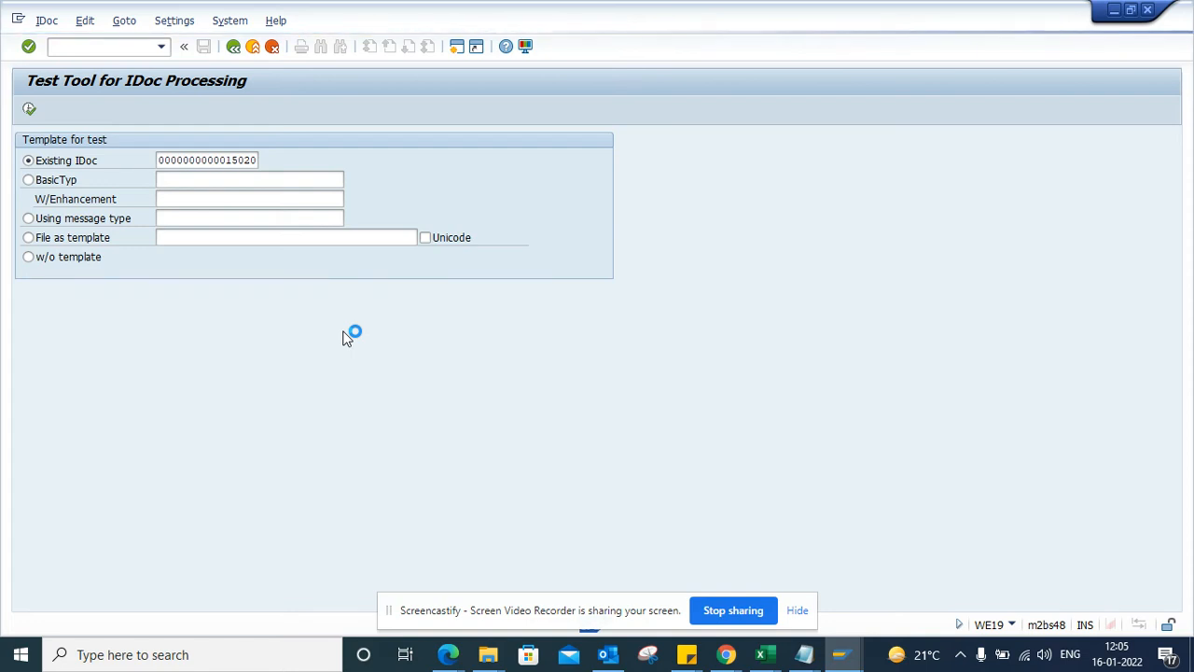
{"action": "key", "text": "alt+tab"}
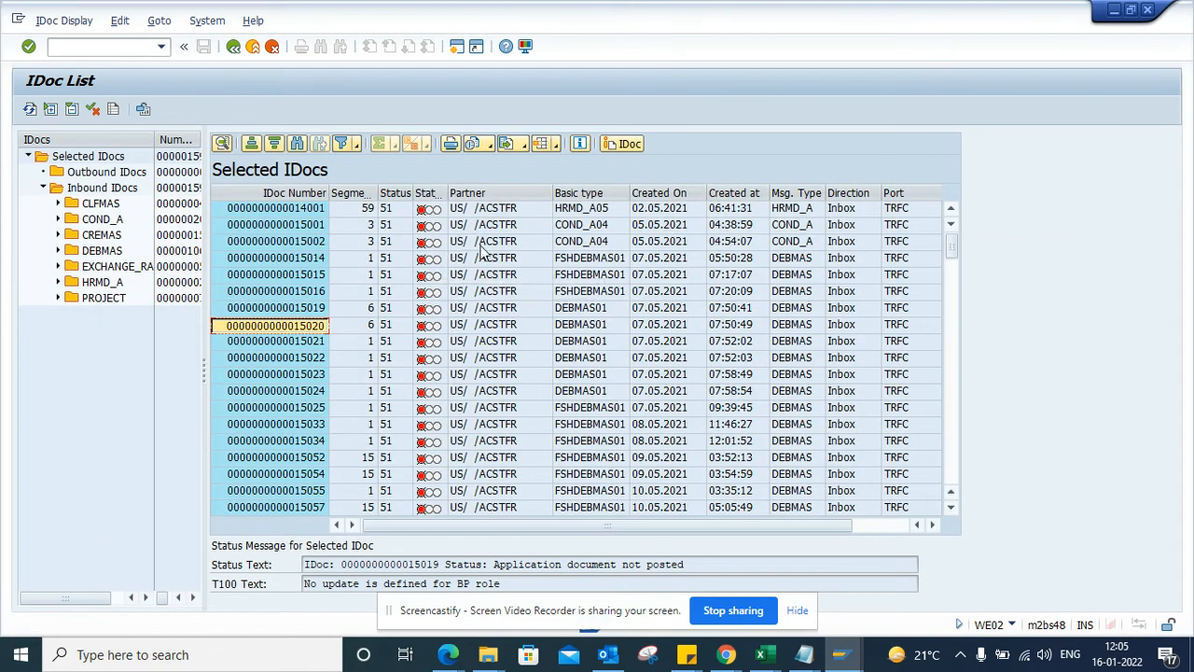
{"action": "mouse_move", "coordinate": [594, 414]}
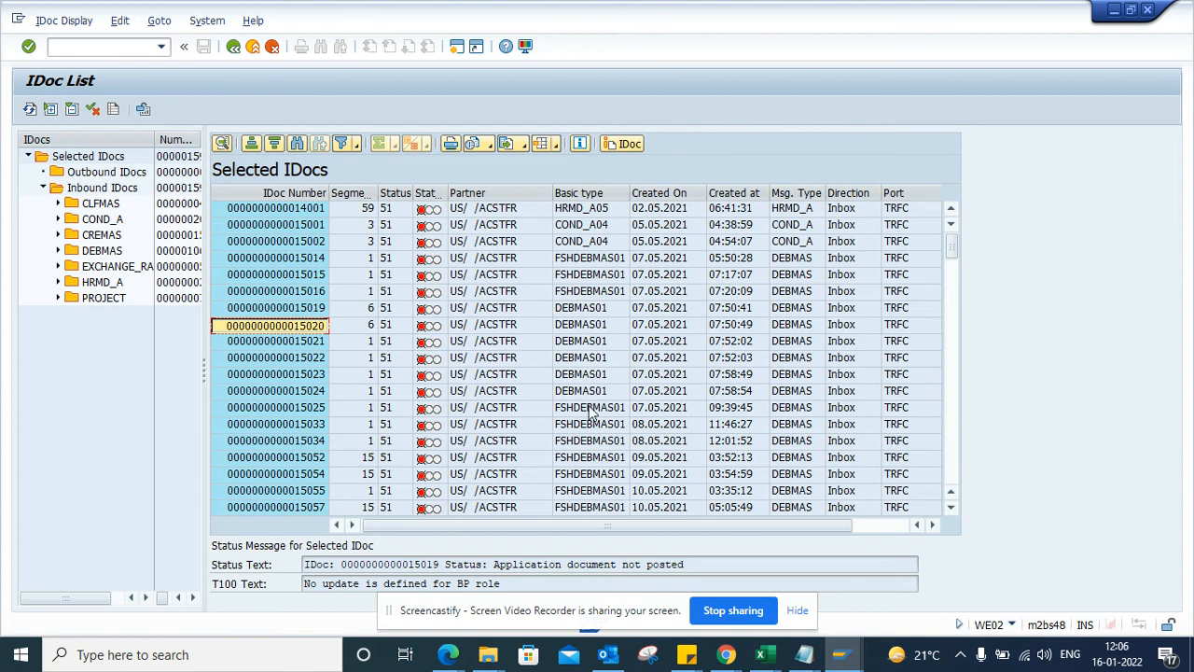
{"action": "mouse_move", "coordinate": [593, 340]}
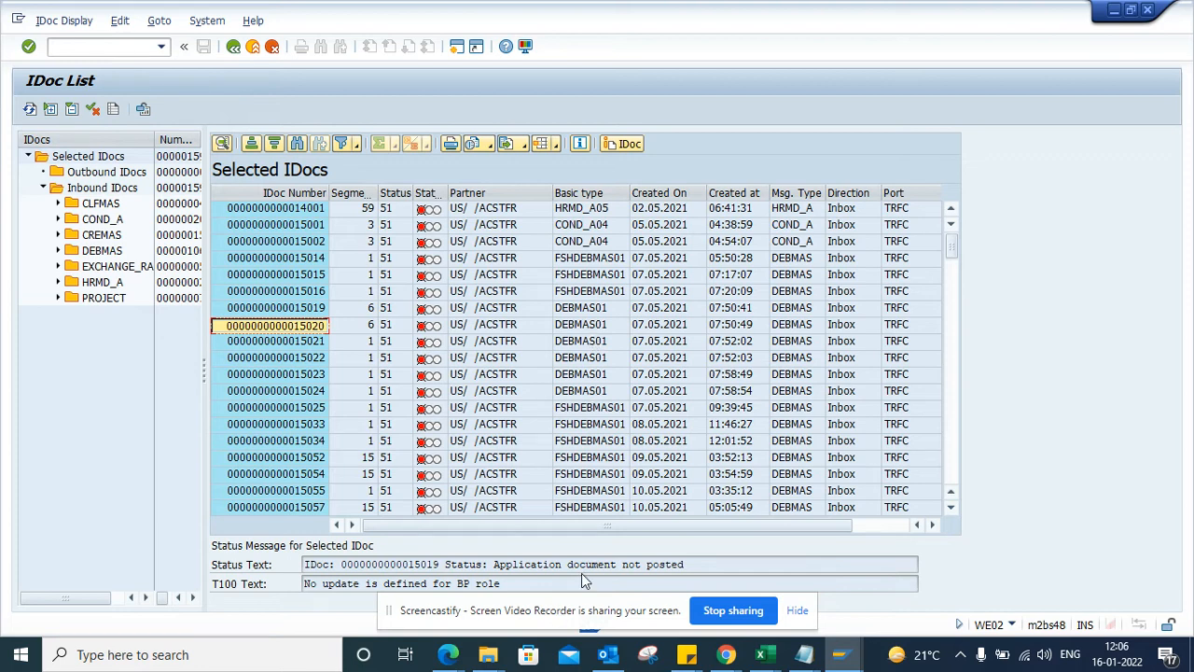
{"action": "mouse_move", "coordinate": [302, 386]}
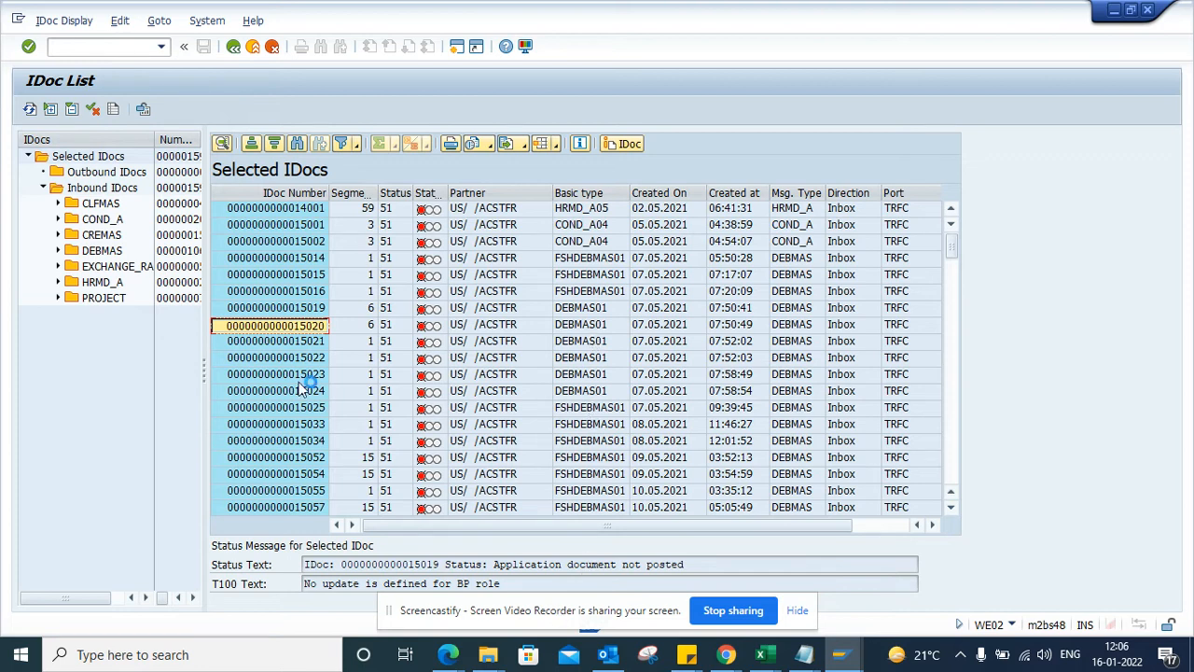
Expand Inbound IDocs > DEBMAS and list its status 51 IDocs, then return to WE19
{"action": "left_click", "coordinate": [58, 250]}
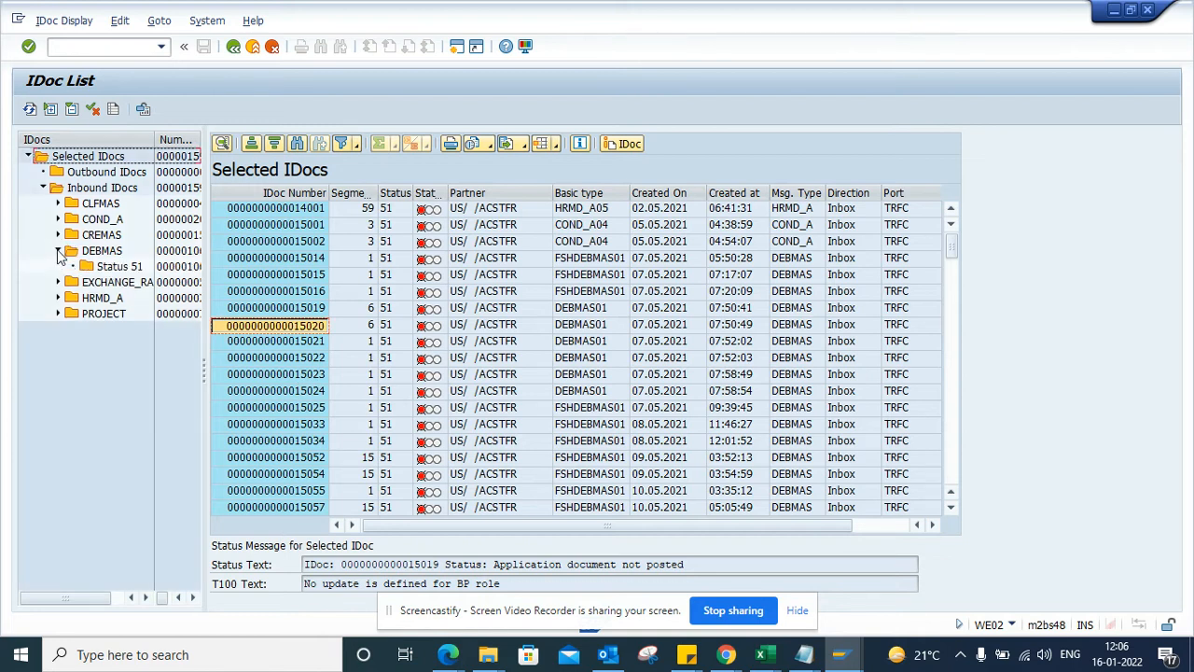
{"action": "left_click", "coordinate": [119, 265]}
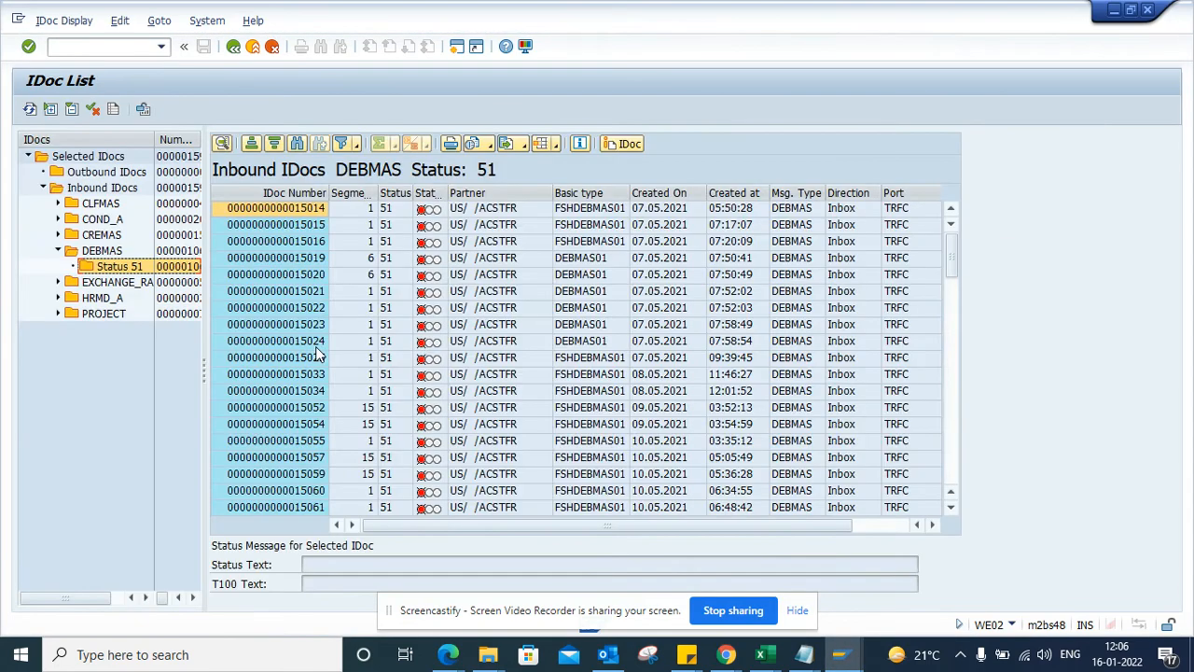
{"action": "mouse_move", "coordinate": [373, 392]}
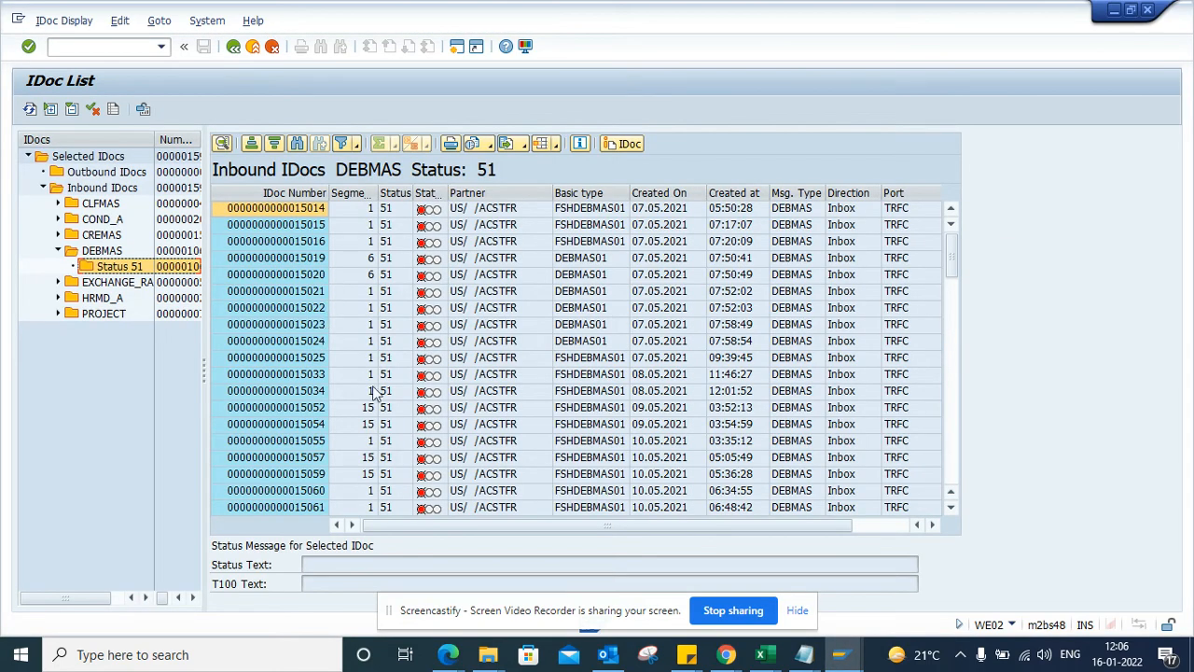
{"action": "mouse_move", "coordinate": [982, 427]}
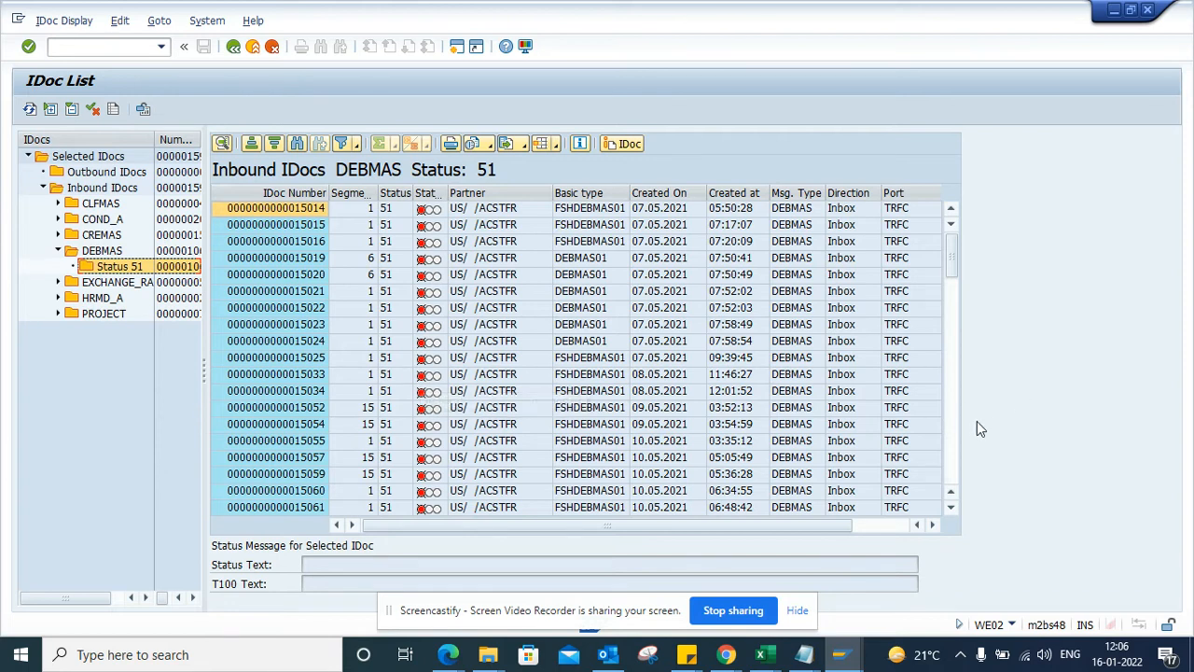
{"action": "scroll", "scroll_direction": "down", "scroll_amount": 3}
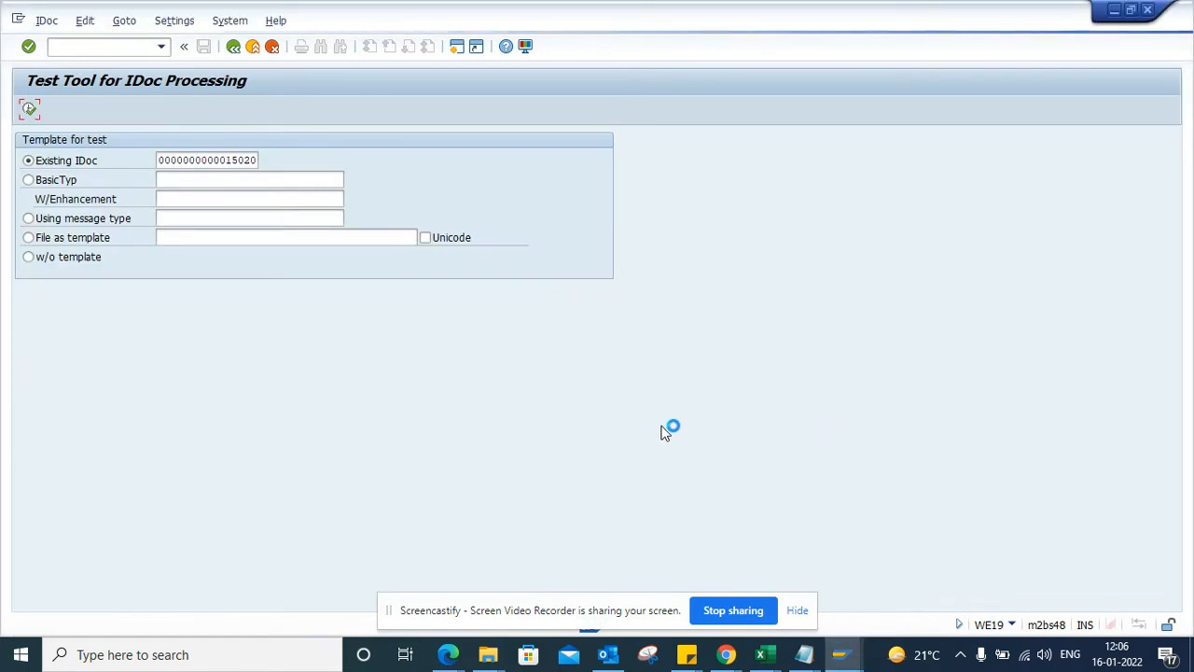
{"action": "mouse_move", "coordinate": [395, 257]}
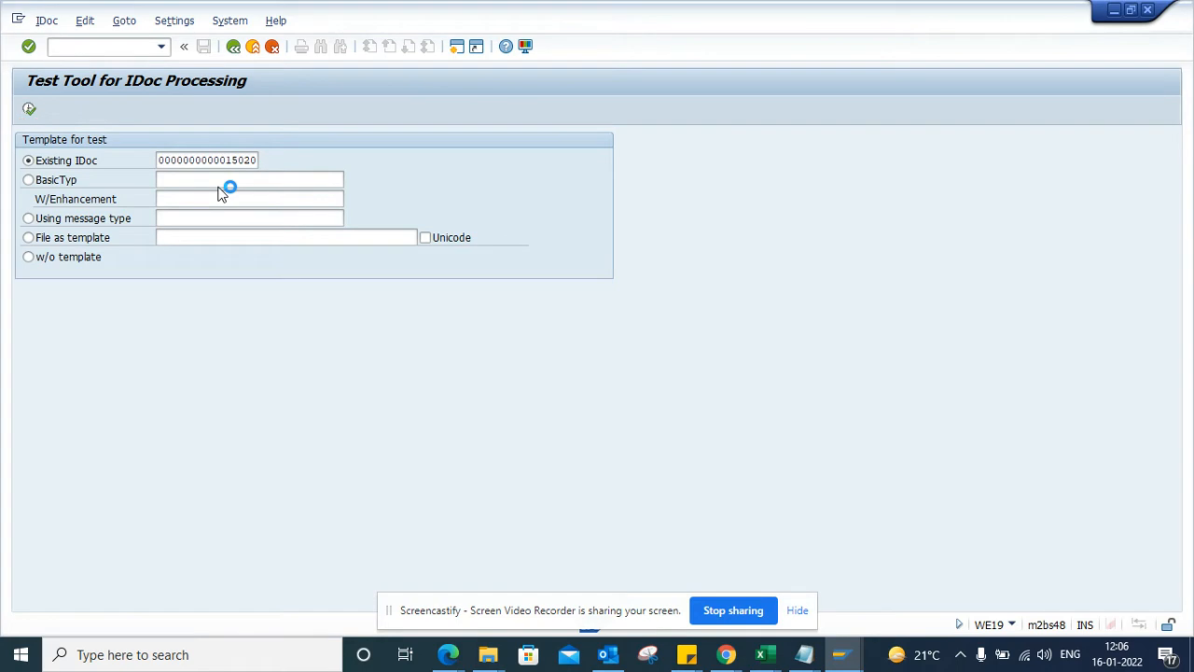
Expand the CREMAS node under Inbound IDocs in the WE02 list
{"action": "left_click", "coordinate": [30, 109]}
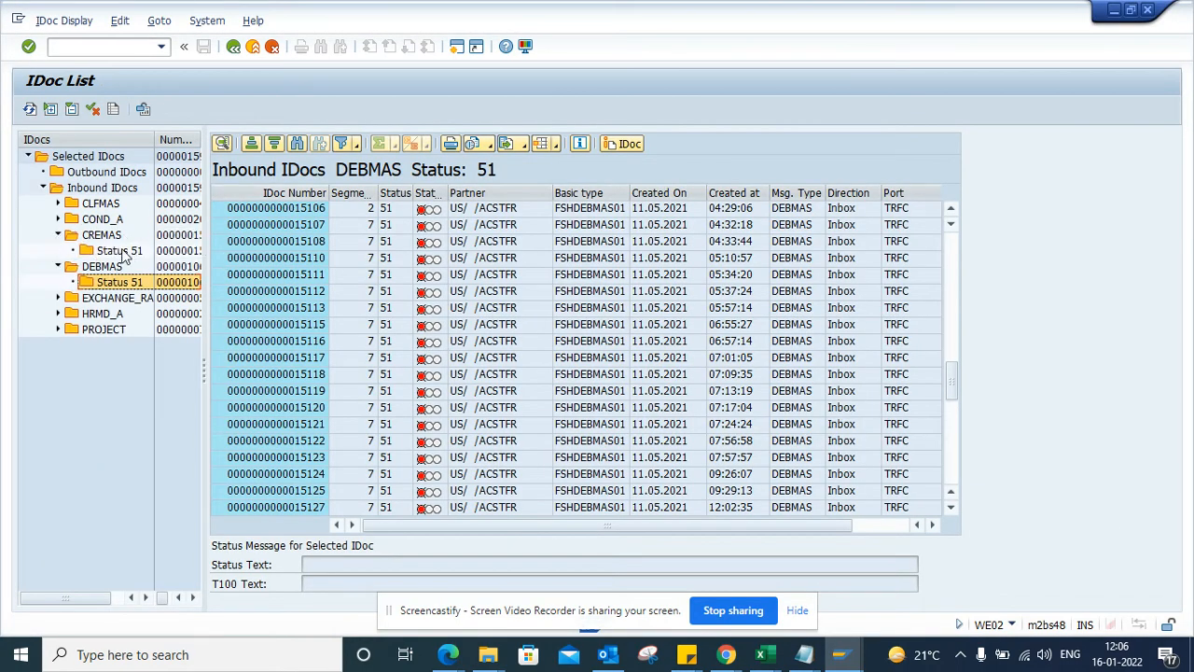
List CREMAS status 51 IDocs and pick IDoc 15141 as the WE19 existing-IDoc template
{"action": "left_click", "coordinate": [120, 250]}
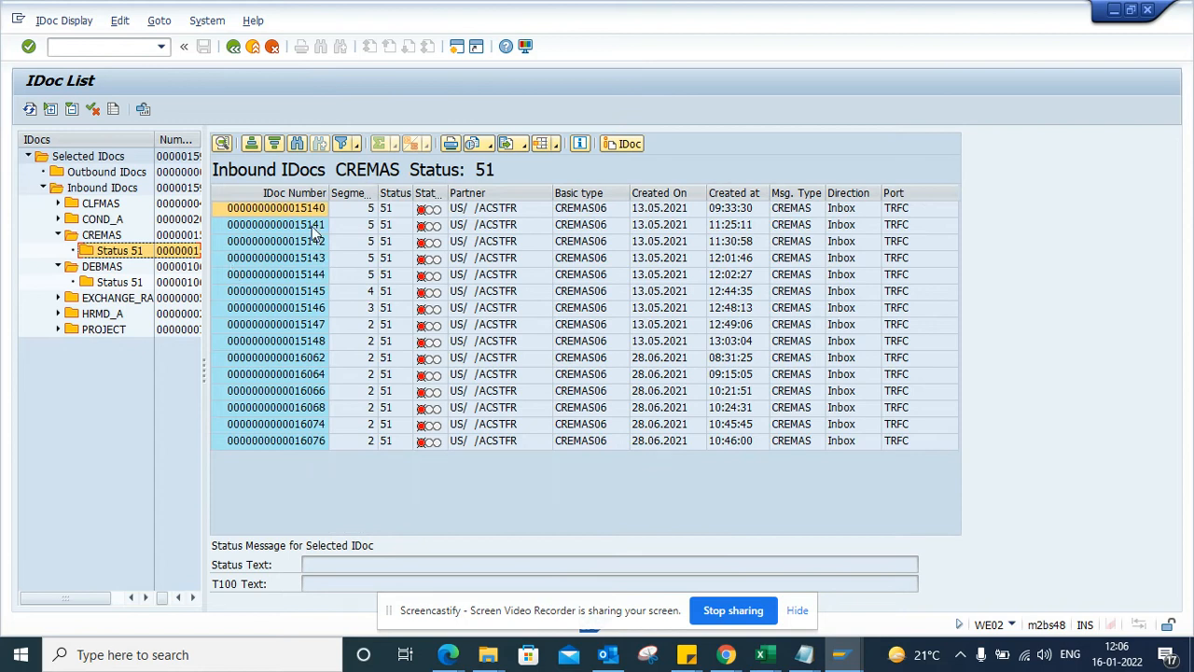
{"action": "left_click", "coordinate": [276, 224]}
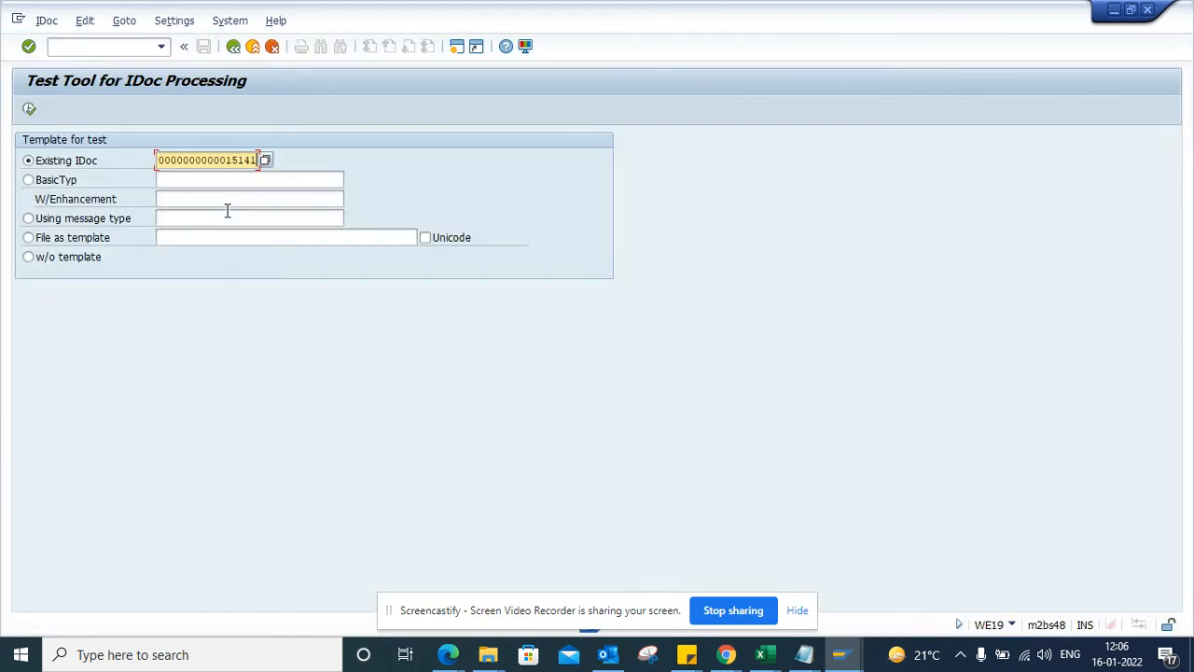
{"action": "left_click", "coordinate": [30, 108]}
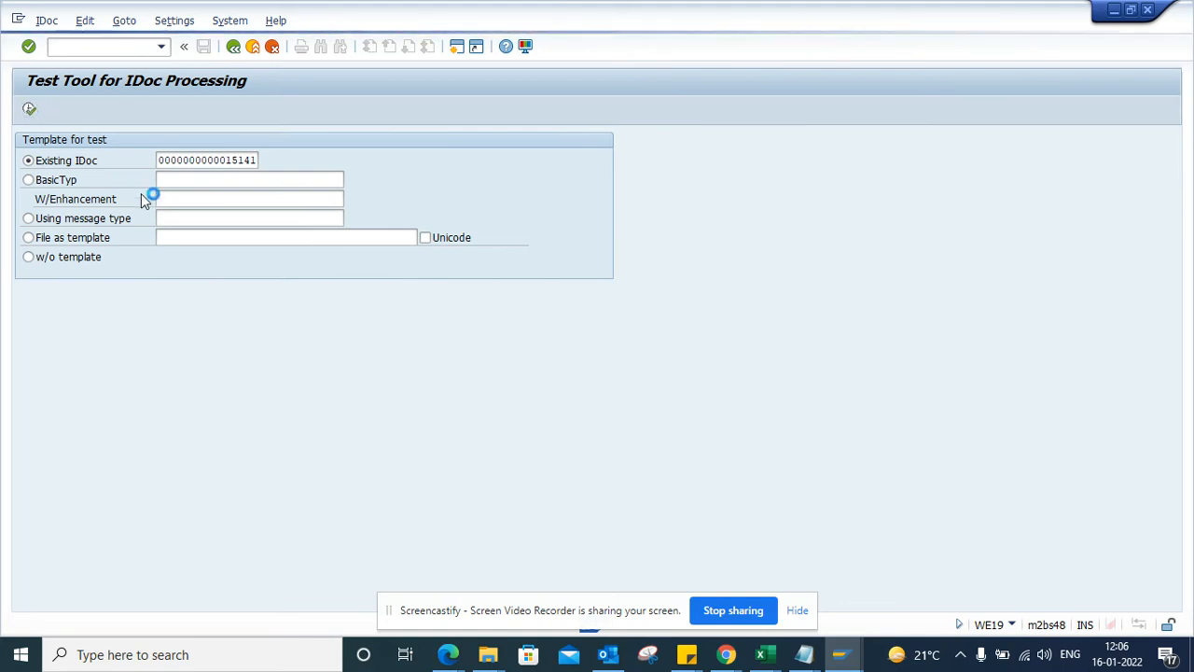
{"action": "key", "text": "alt+tab"}
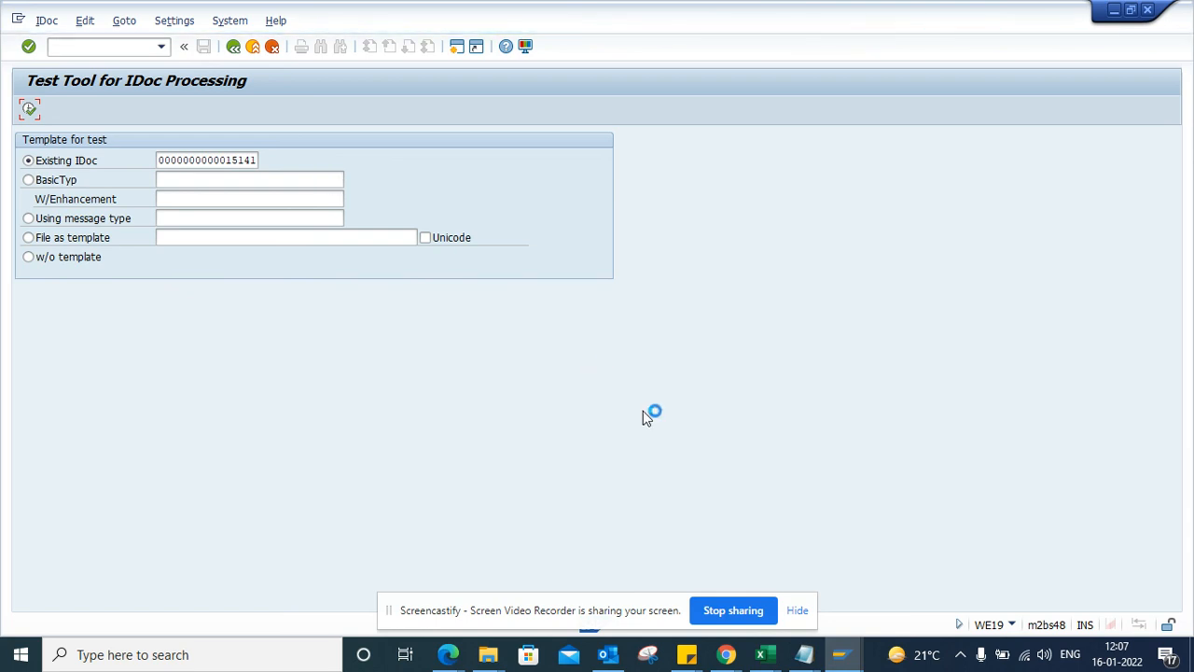
{"action": "mouse_move", "coordinate": [733, 611]}
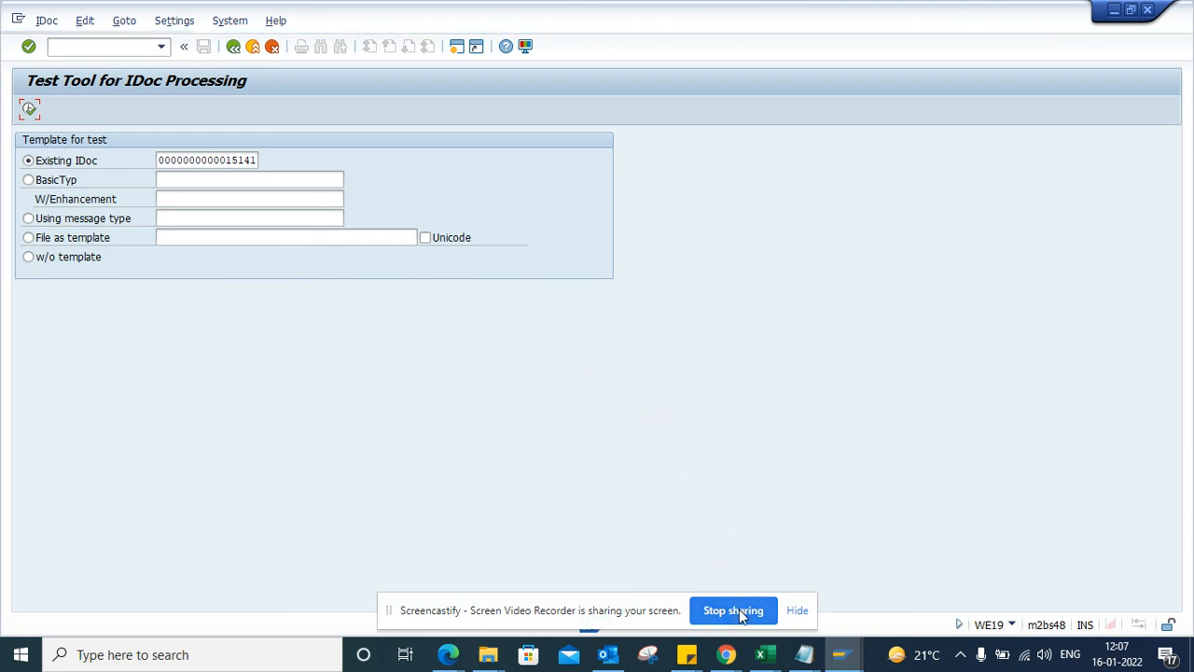